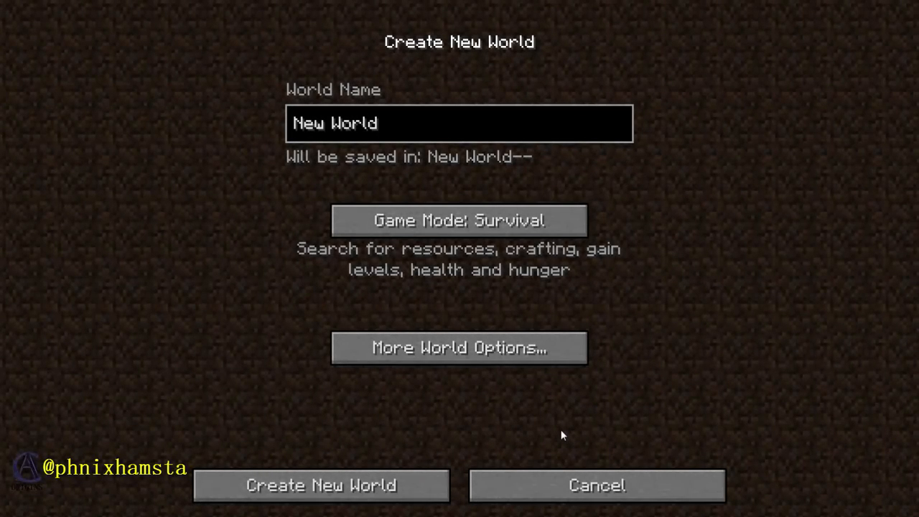
# Switch the new world's type from Large Biomes to Buffet and open its customization screen
pyautogui.click(459, 123)
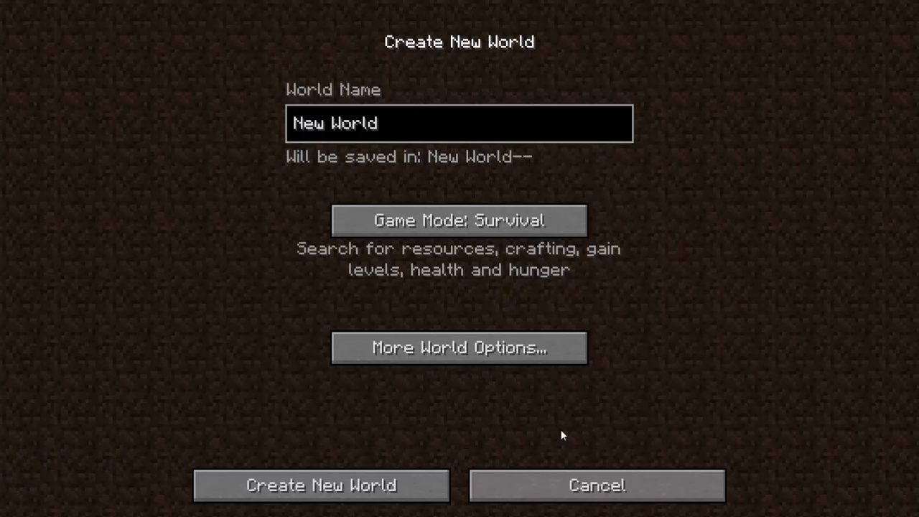
pyautogui.click(459, 122)
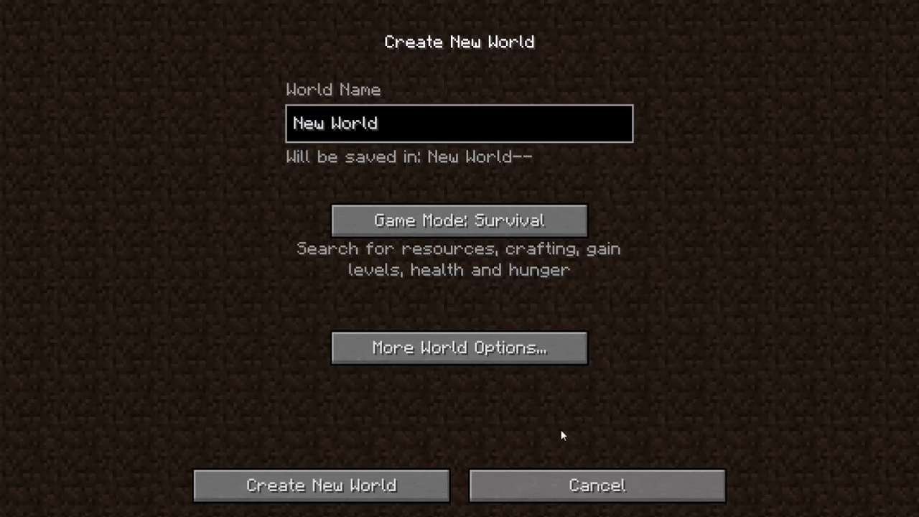
pyautogui.click(459, 123)
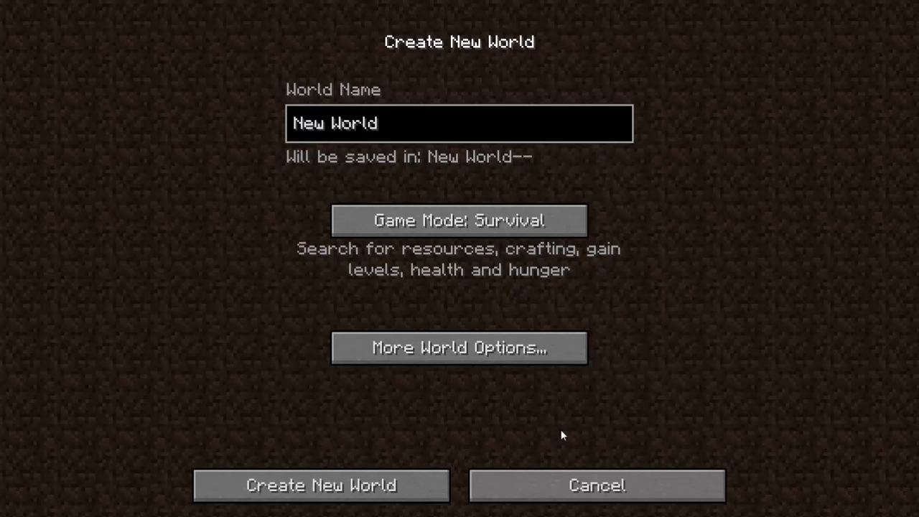
pyautogui.click(458, 348)
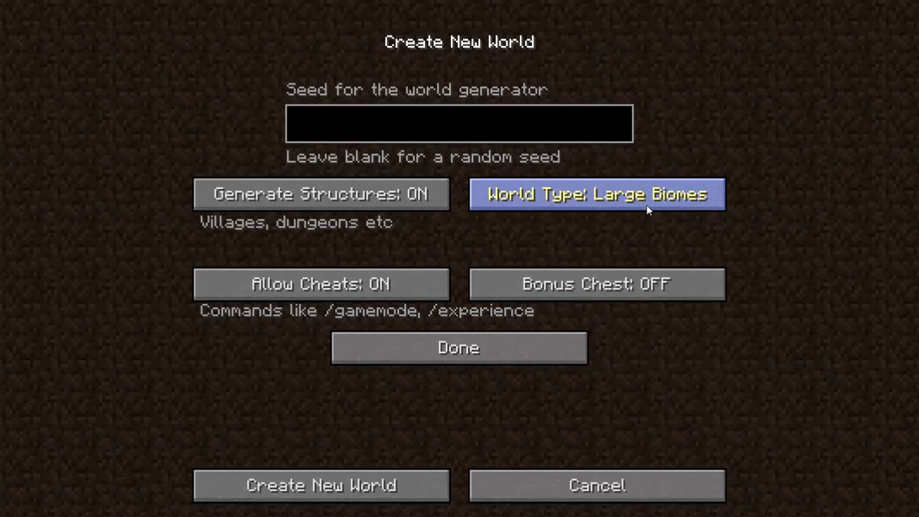
pyautogui.click(597, 194)
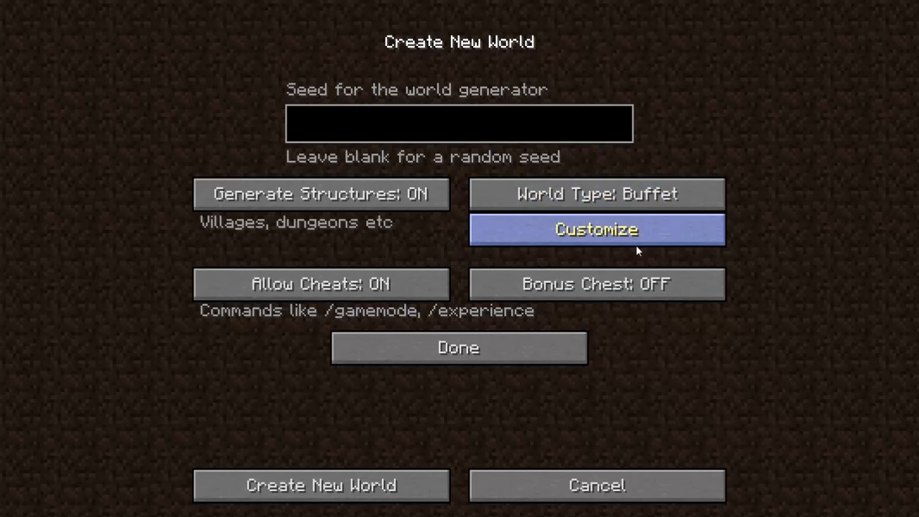
pyautogui.click(597, 229)
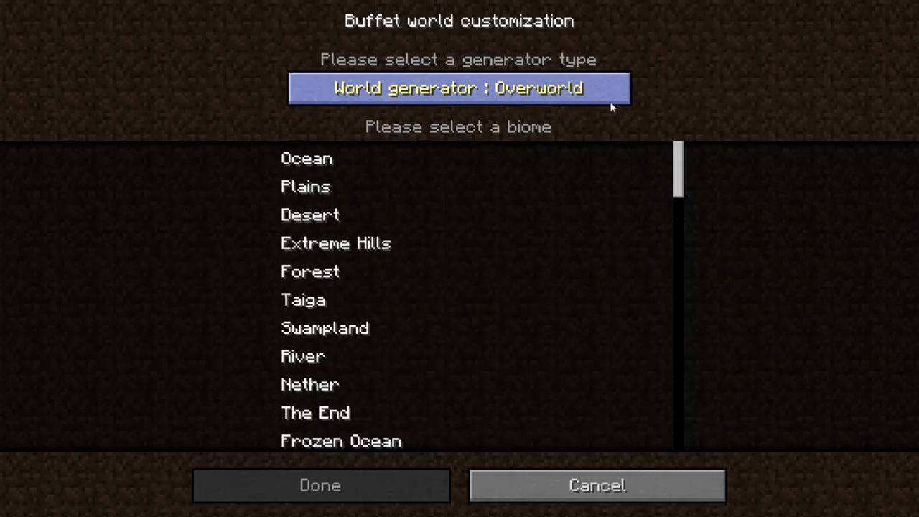
# Cycle the generator to The End and back to Overworld, then pick a biome from the list
pyautogui.click(457, 89)
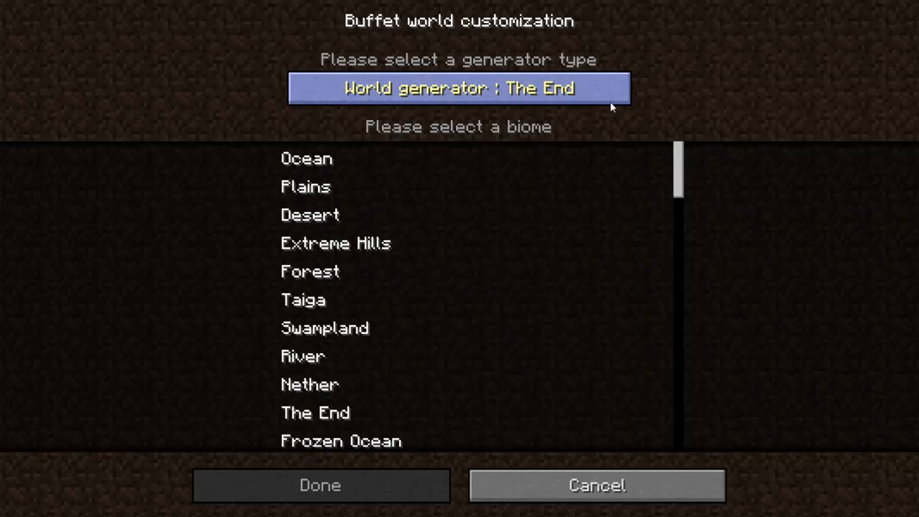
pyautogui.click(458, 89)
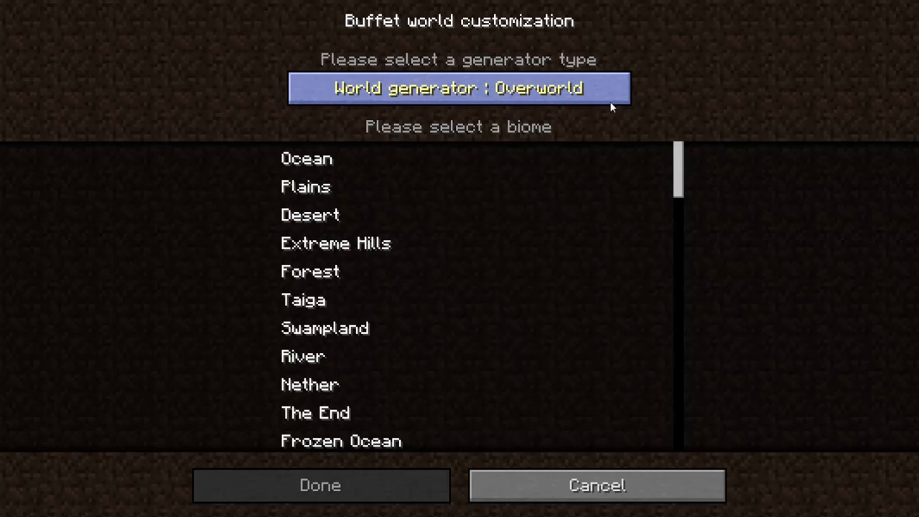
pyautogui.moveTo(682, 172)
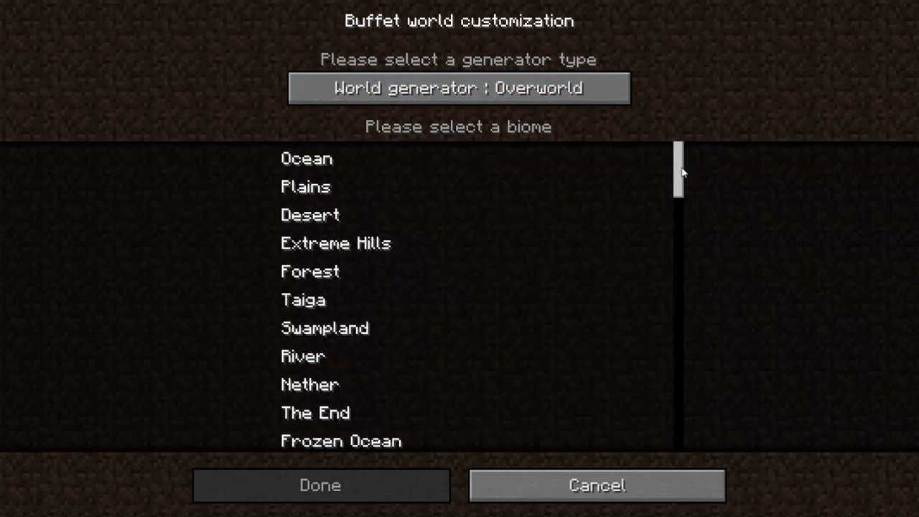
pyautogui.scroll(-3)
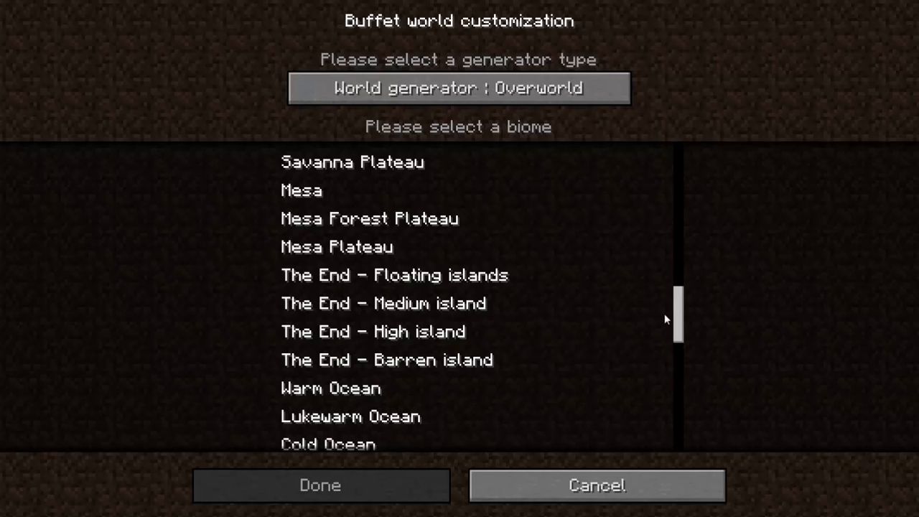
pyautogui.click(458, 87)
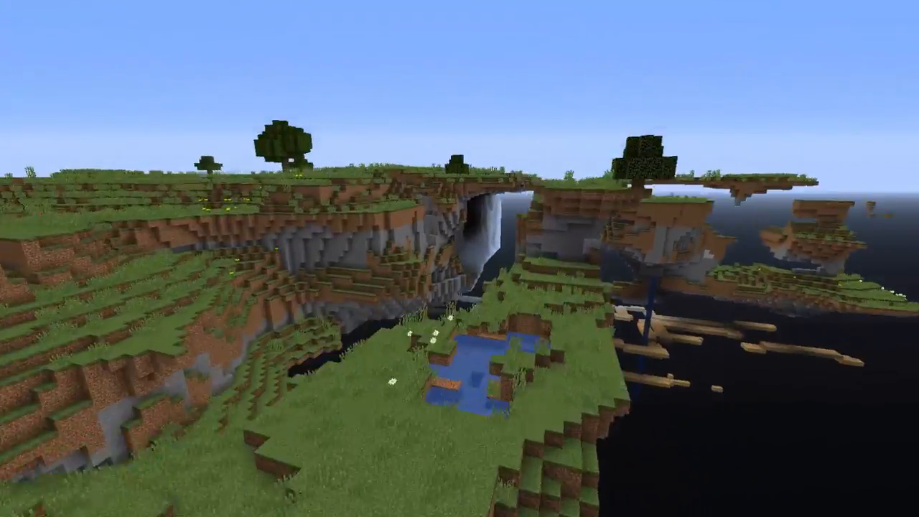
pyautogui.moveTo(460, 258)
pyautogui.write('/locate')
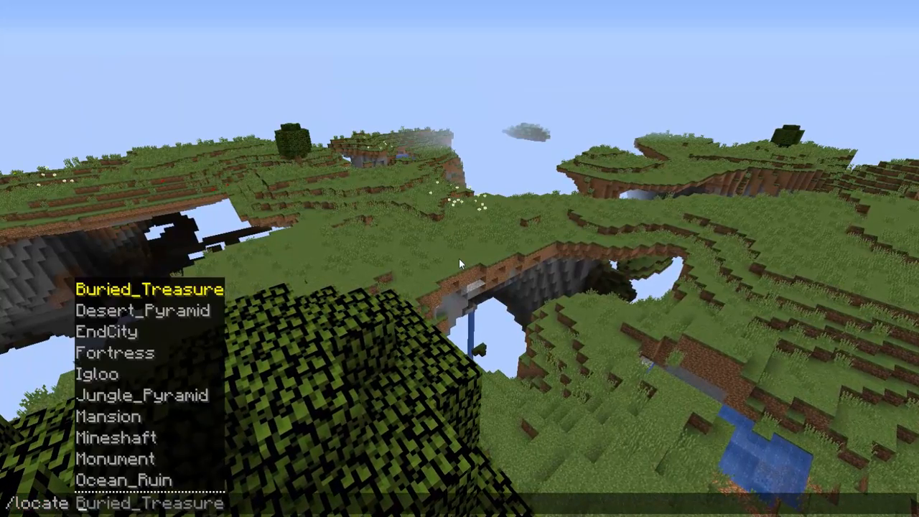
# Locate and teleport to the village 250 blocks away, then start typing /locate Stronghold
pyautogui.press('Enter')
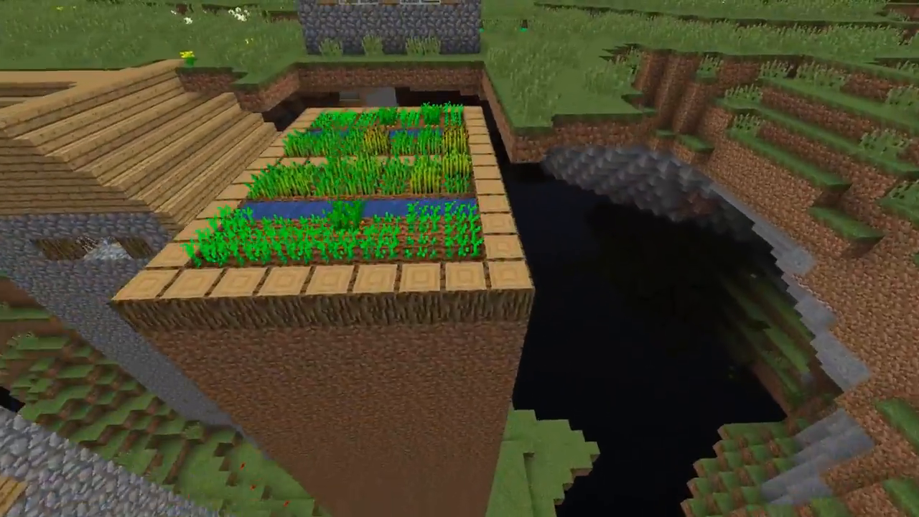
pyautogui.moveTo(459, 258)
pyautogui.write('/loca')
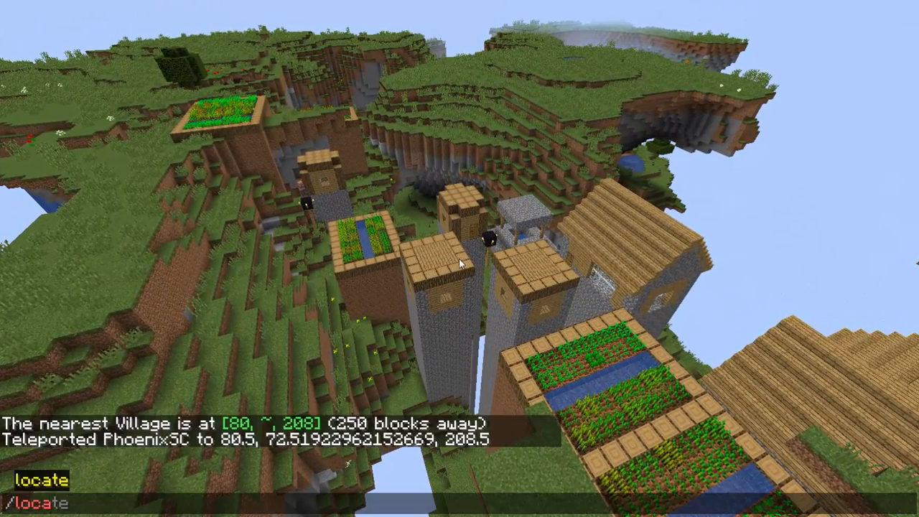
pyautogui.write('Stronghold')
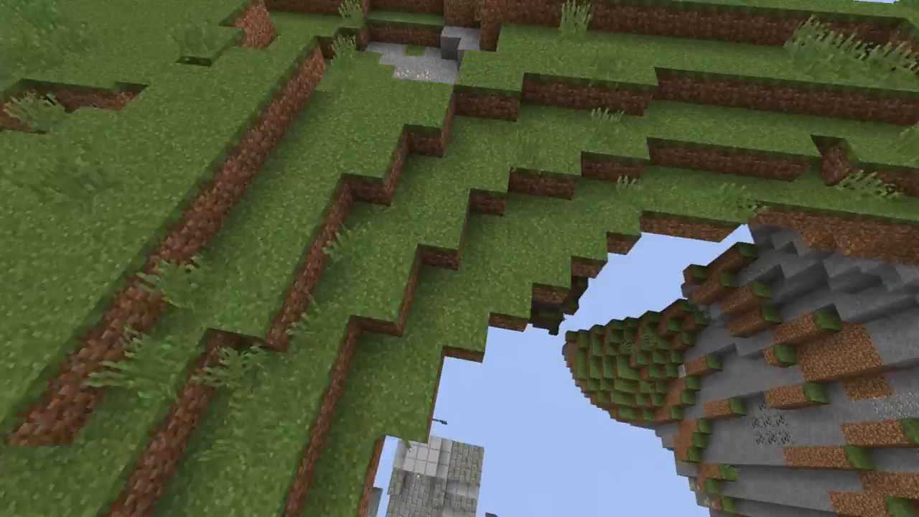
pyautogui.moveTo(459, 258)
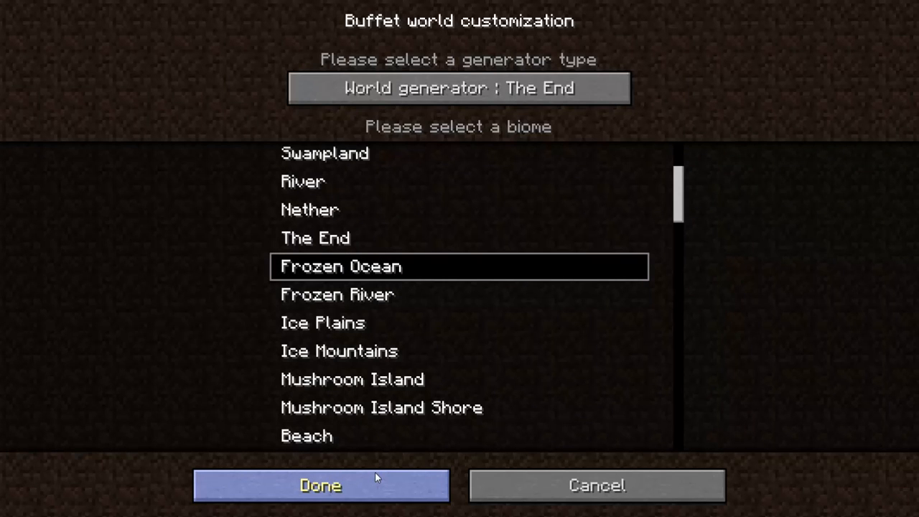
# Confirm The End generator with the Frozen Ocean biome and create the new world
pyautogui.click(320, 486)
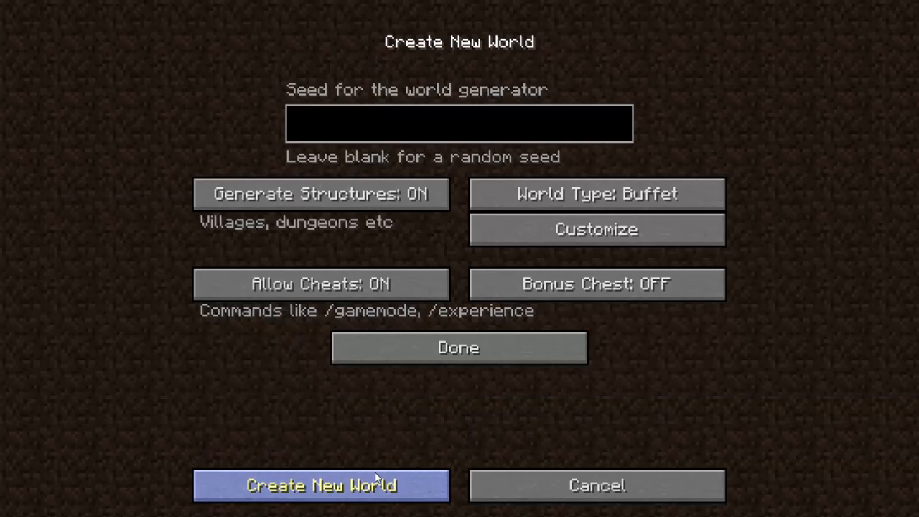
pyautogui.click(318, 485)
pyautogui.write('/locate Stronghold')
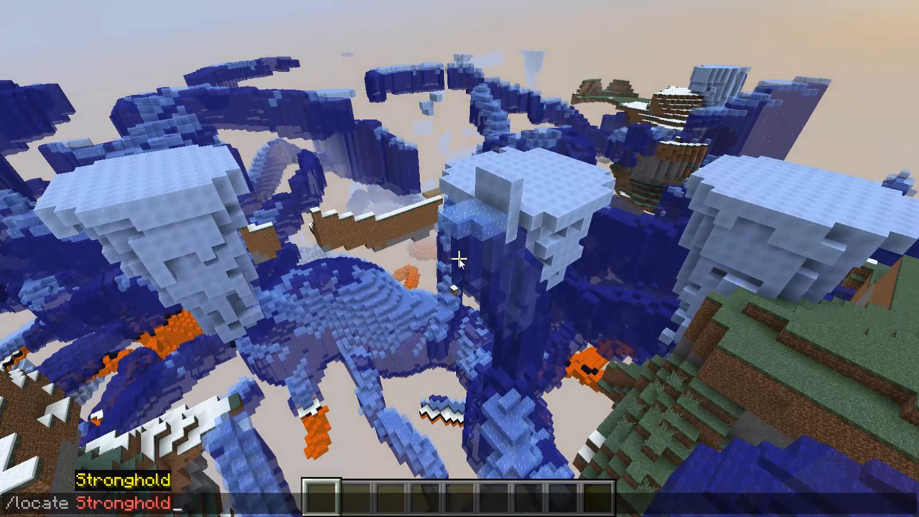
# Run /locate Stronghold in the icy End-generated world
pyautogui.press('Return')
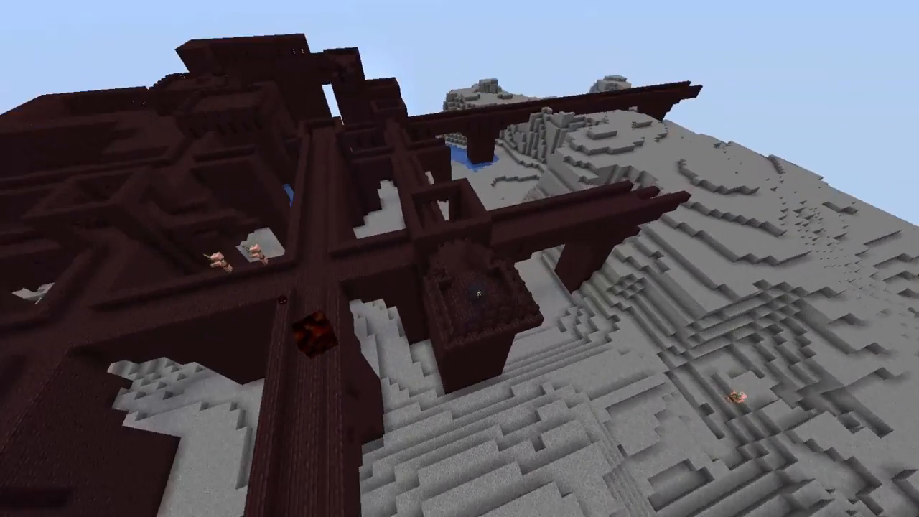
pyautogui.moveTo(459, 258)
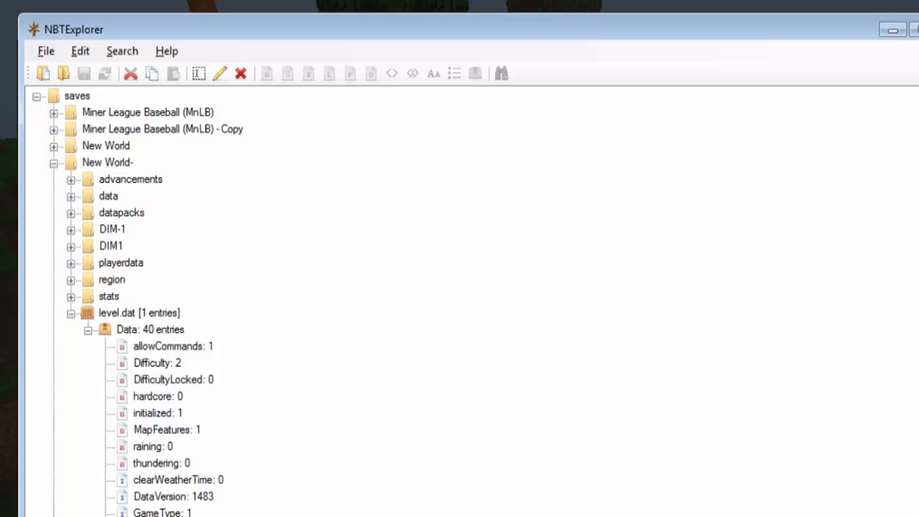
# Scroll the level.dat Data tags down to reach generatorOptions
pyautogui.scroll(-3)
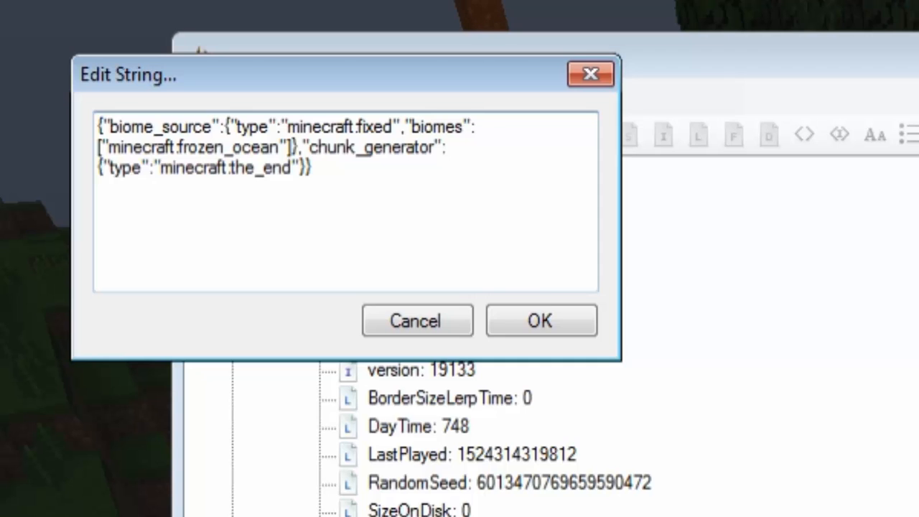
# Replace frozen_ocean with roofed_forest and the_end with nether in generatorOptions
pyautogui.doubleClick(221, 149)
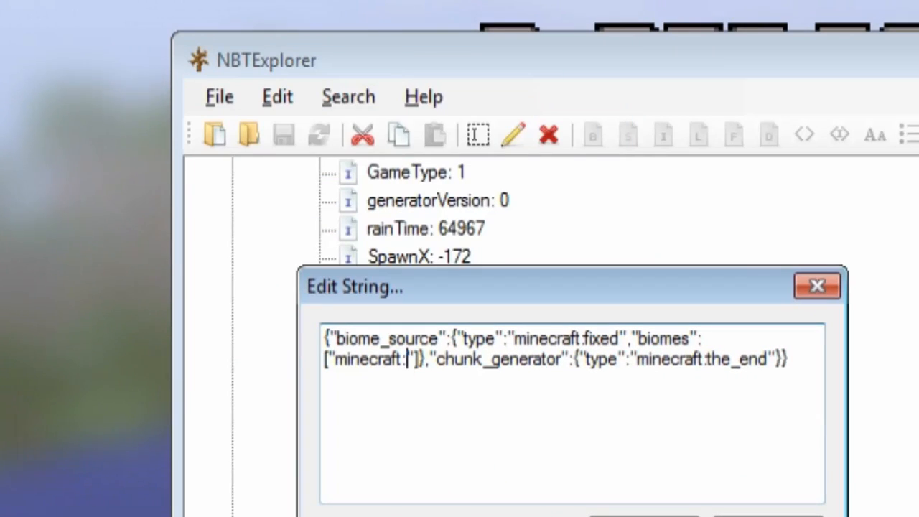
pyautogui.write('roofe')
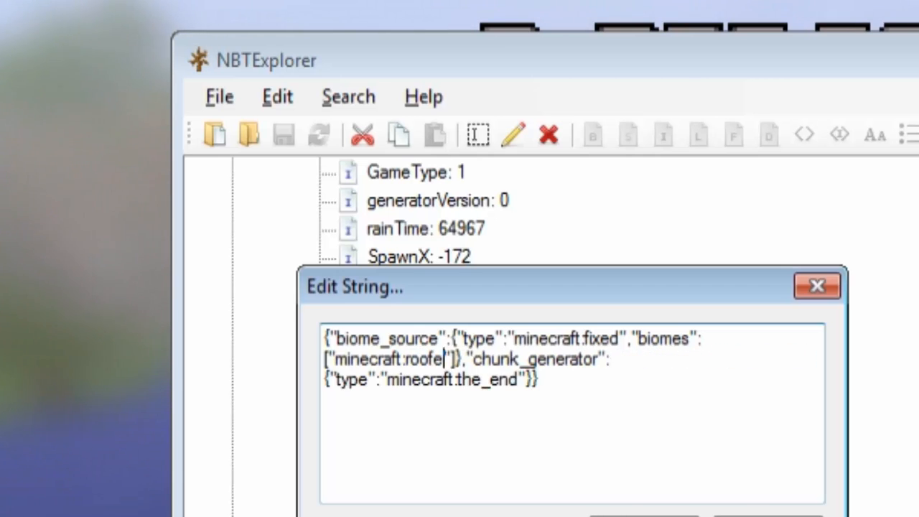
pyautogui.write('d_forest')
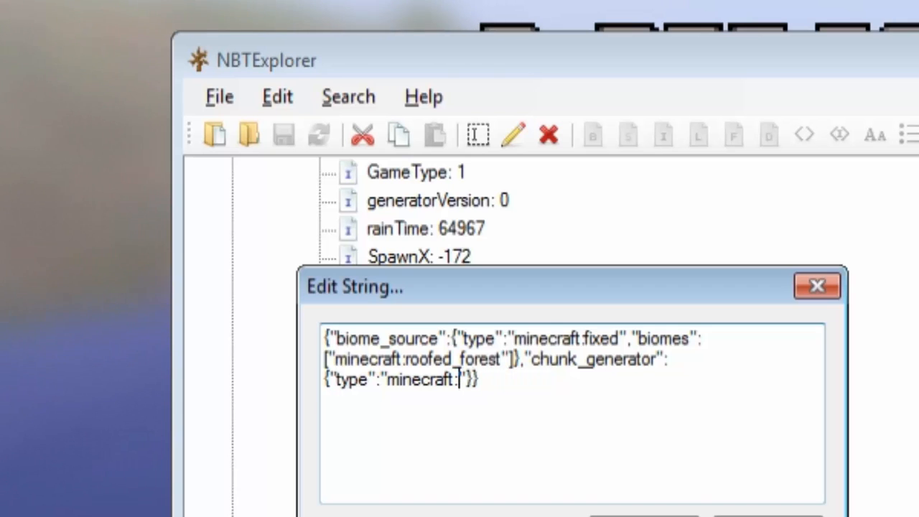
pyautogui.write('nether')
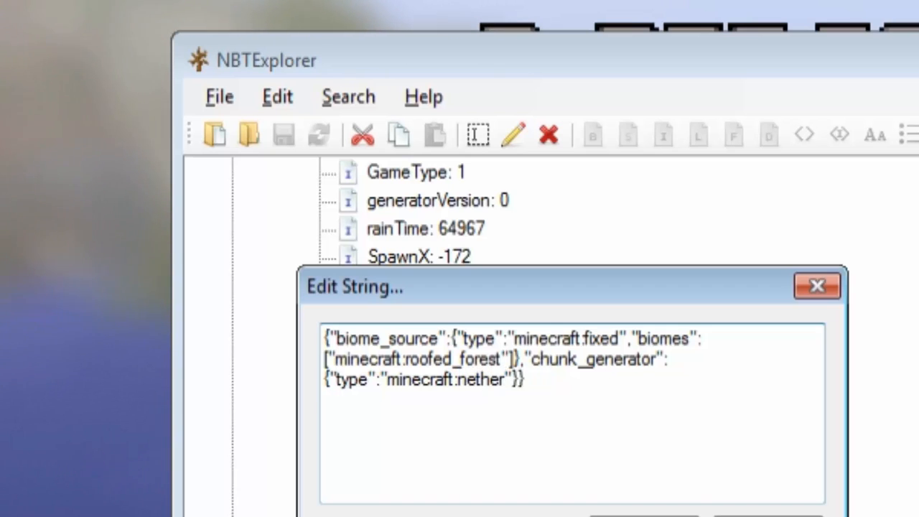